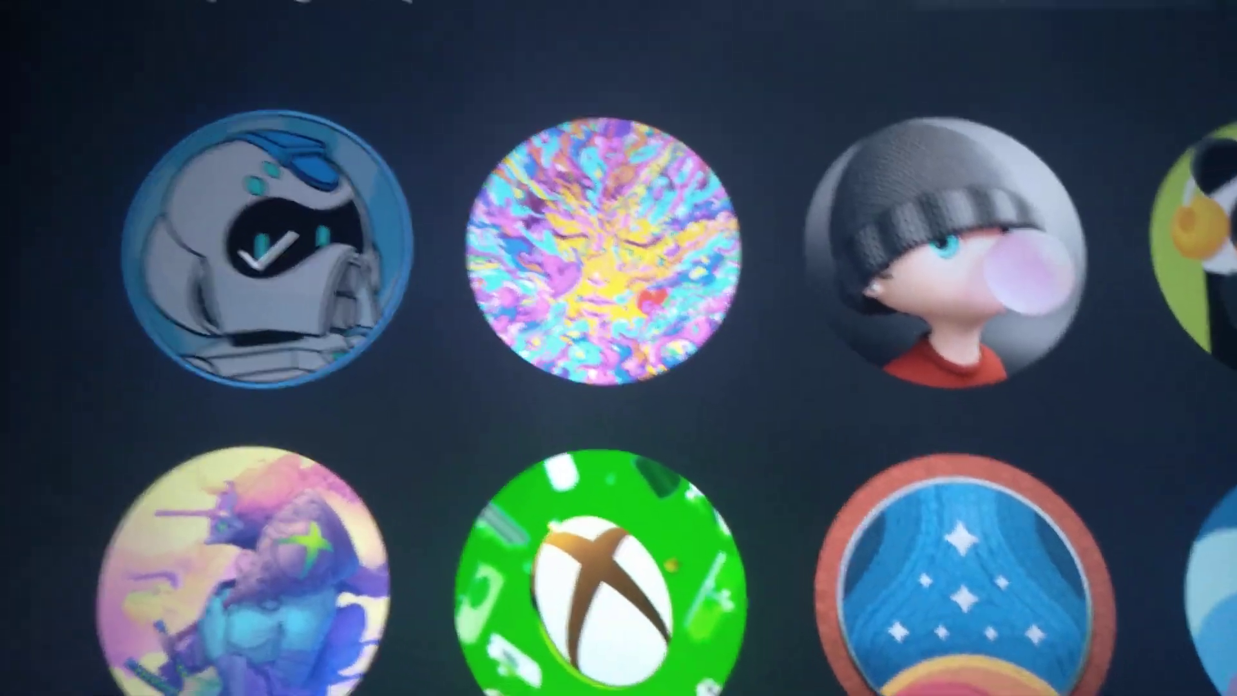
# Scroll to the Sonic and Tails image on Imgur and bring up its context menu.
pyautogui.scroll(-3)
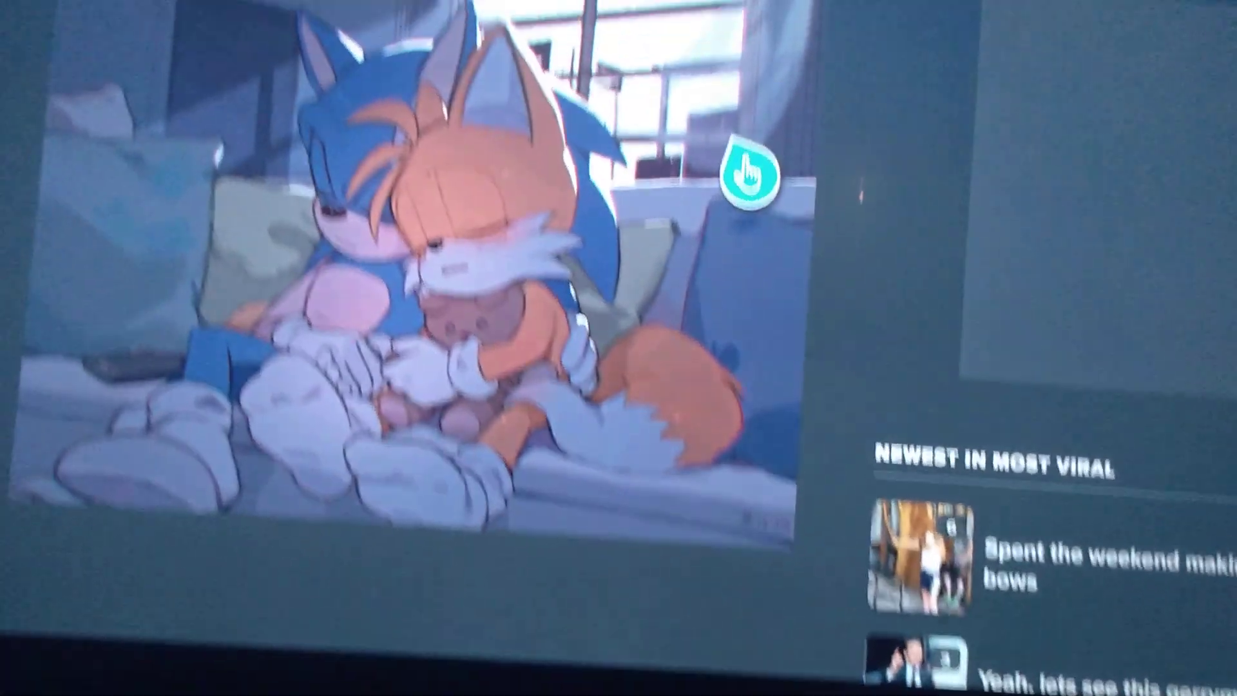
pyautogui.rightClick(750, 174)
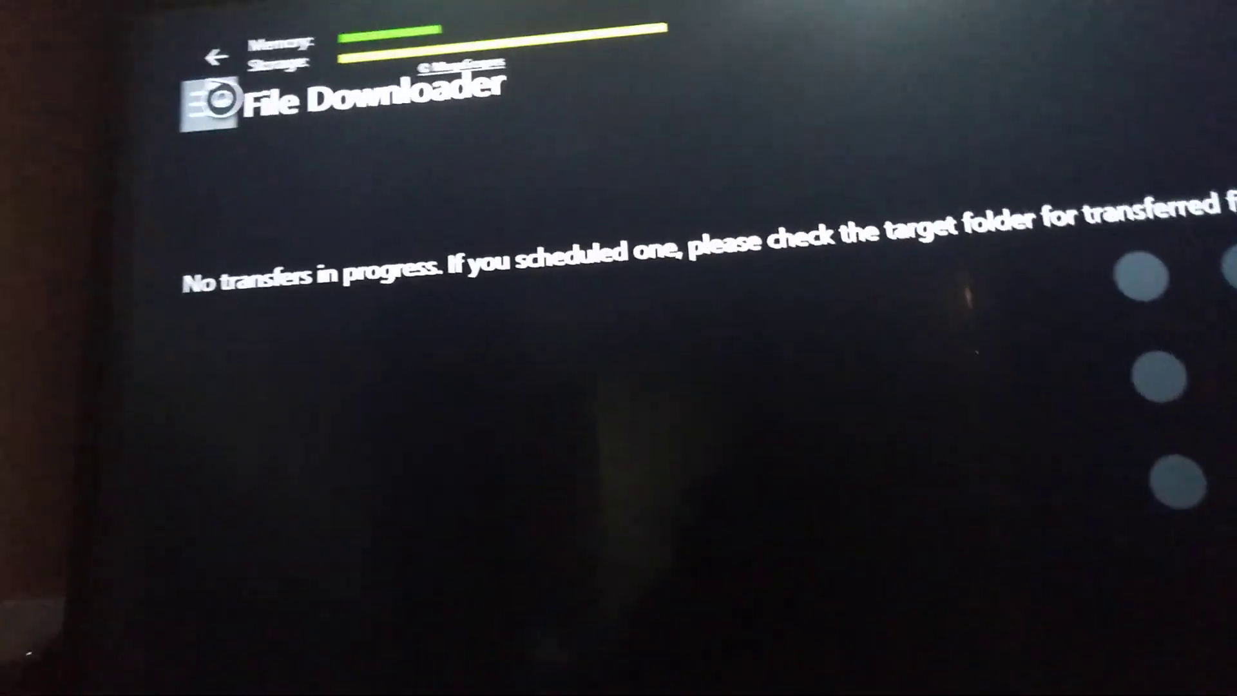
# Choose Download From URL in File Downloader's section menu.
pyautogui.click(213, 56)
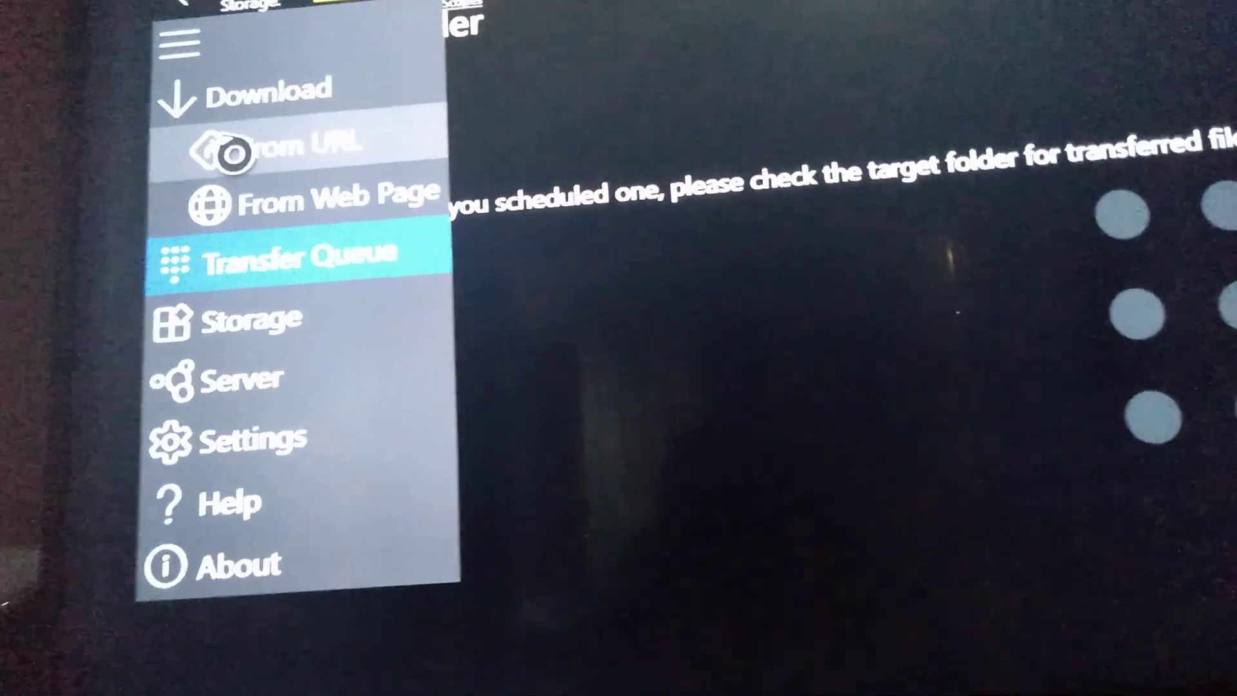
pyautogui.click(284, 146)
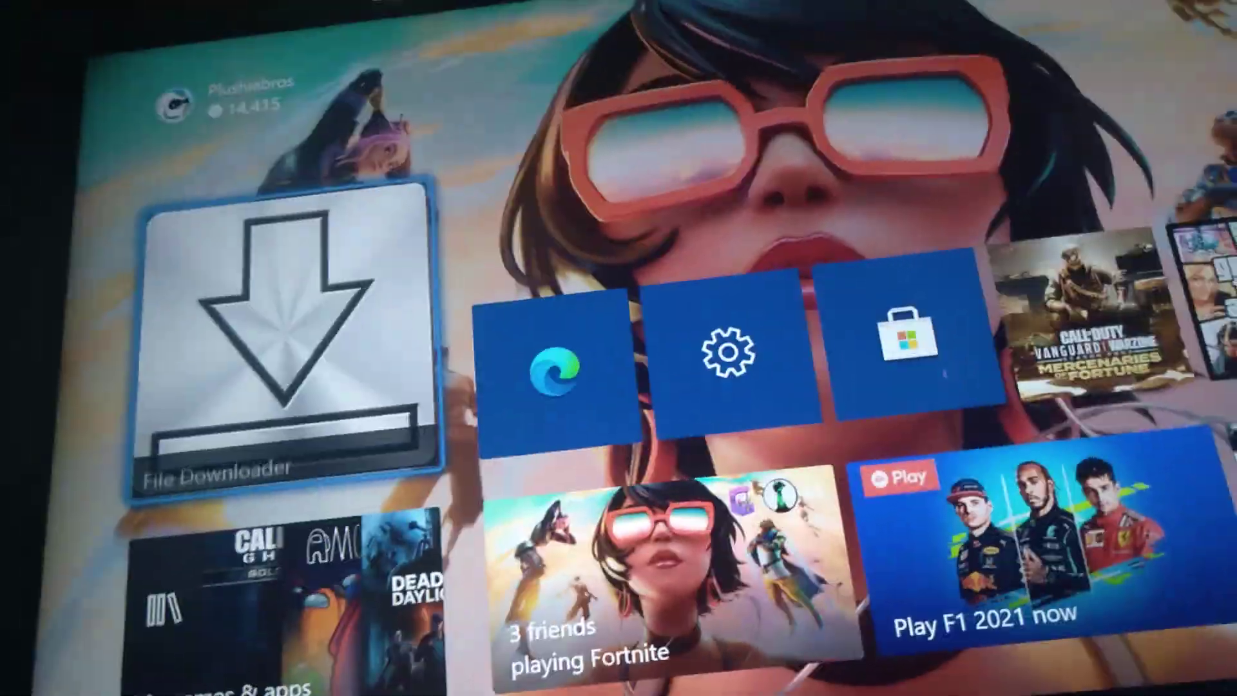
# Go through My profile to Change gamerpic and upload a custom image.
pyautogui.click(513, 69)
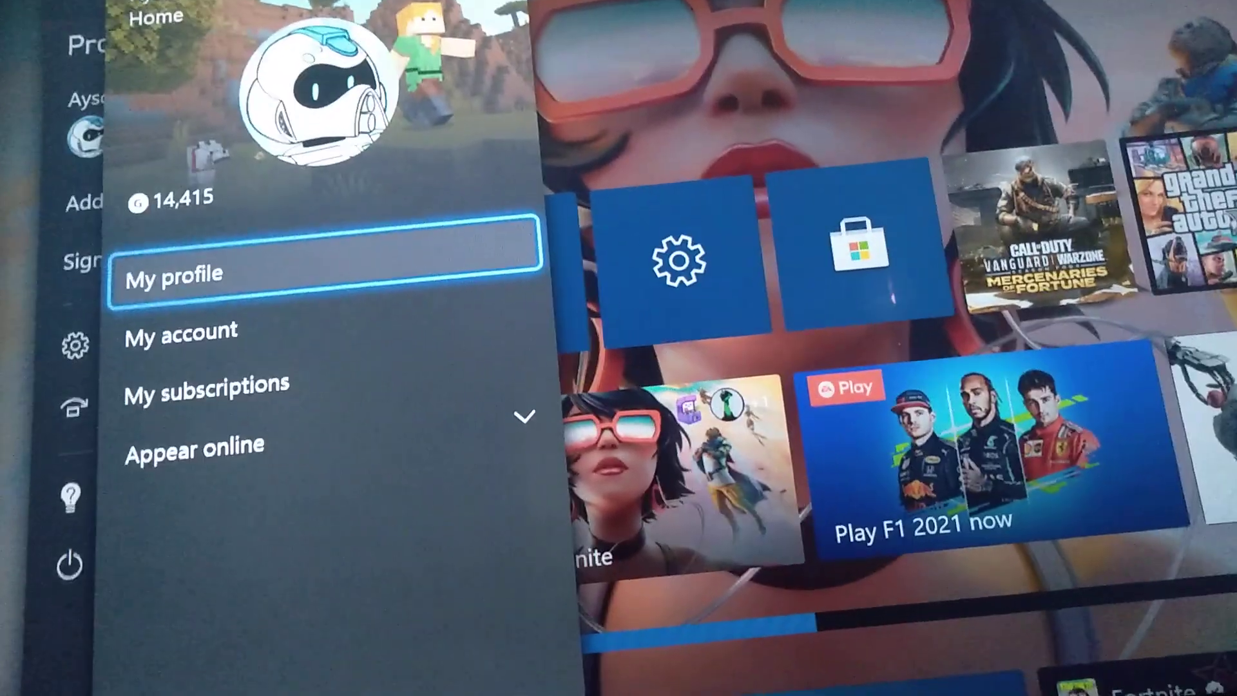
pyautogui.click(173, 273)
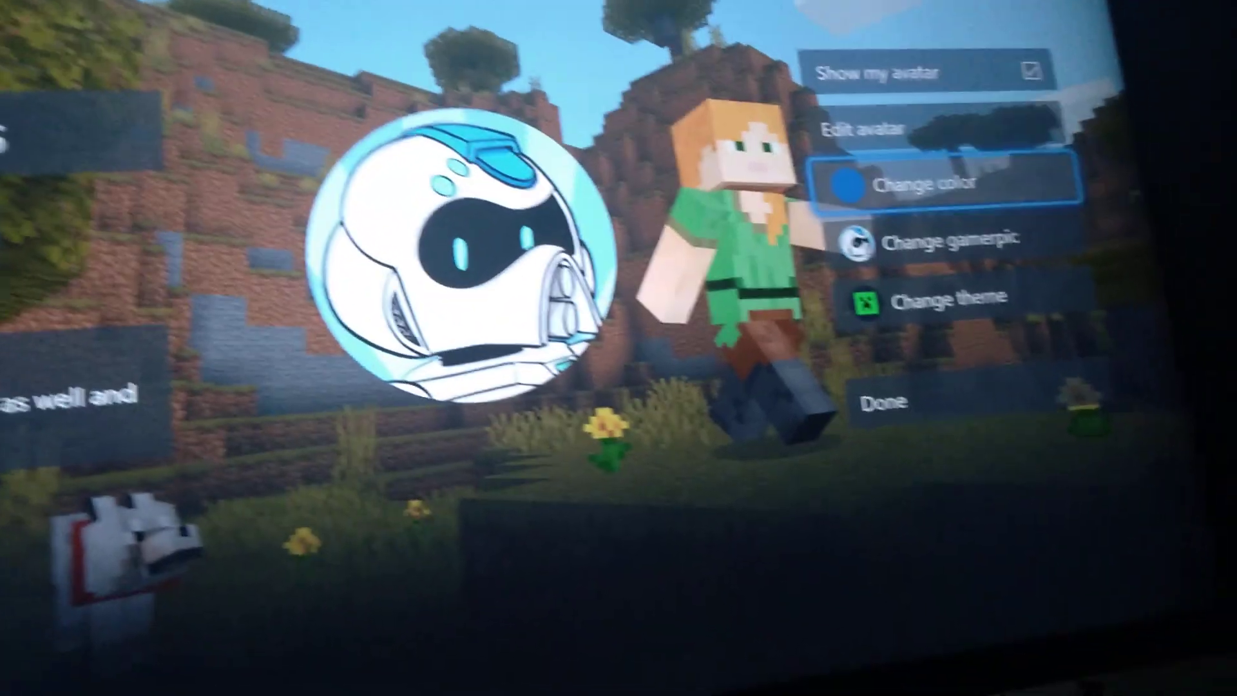
pyautogui.click(936, 240)
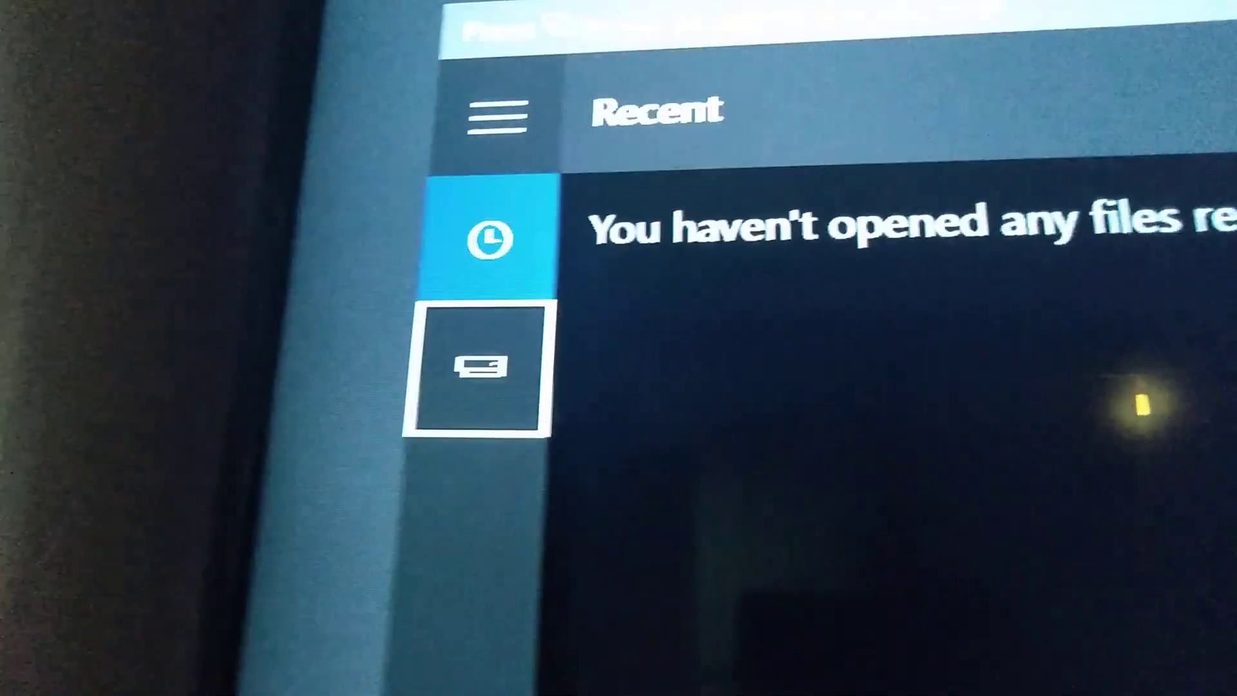
# Browse This Device storage for the downloaded Sonic and Tails image.
pyautogui.click(481, 365)
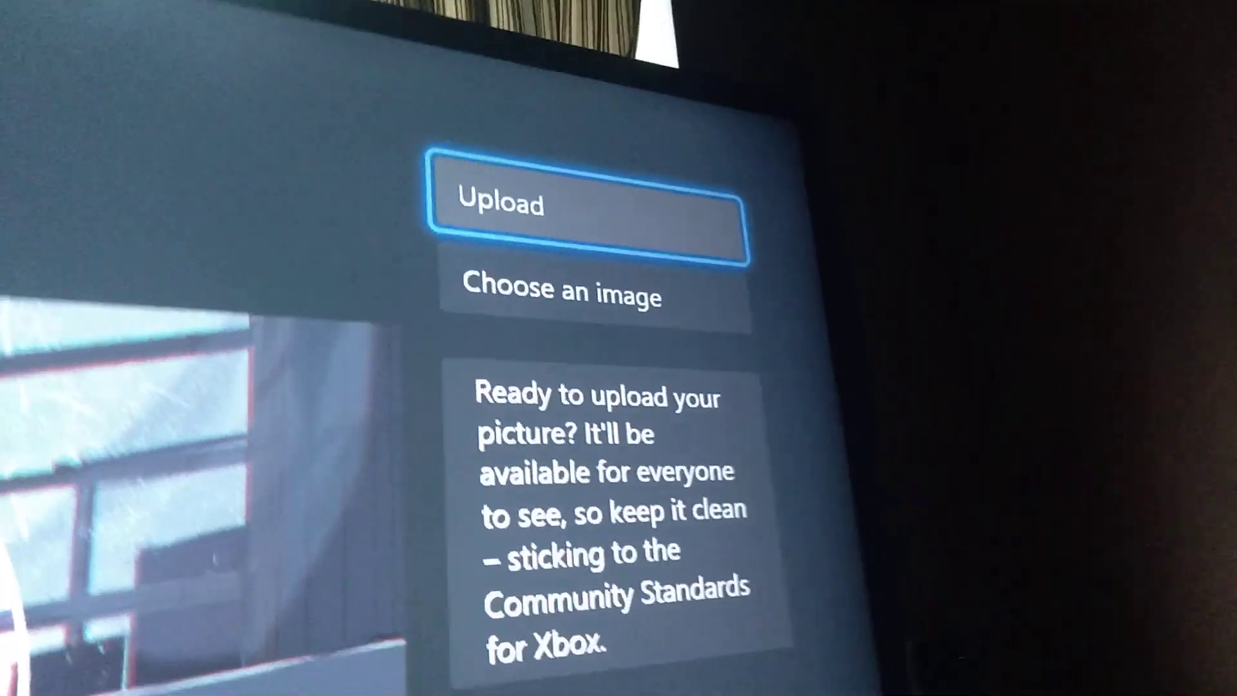
# Upload the Sonic and Tails gamerpic and acknowledge the Success dialog.
pyautogui.click(588, 208)
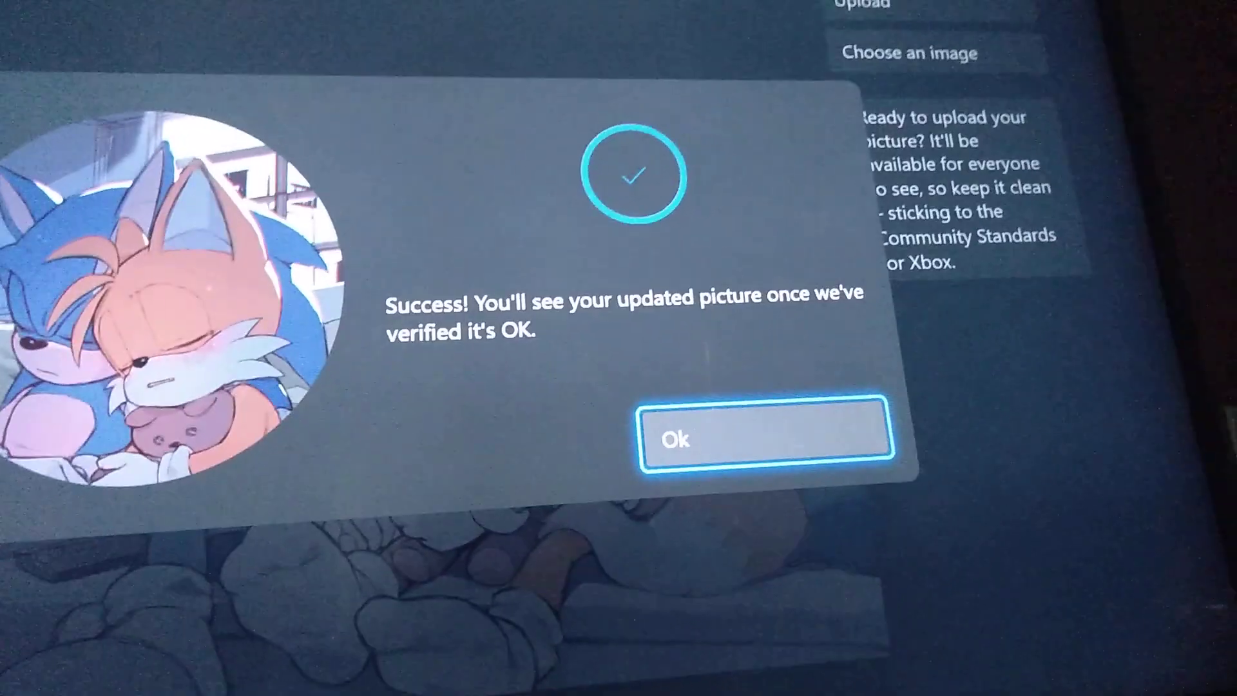
pyautogui.click(763, 438)
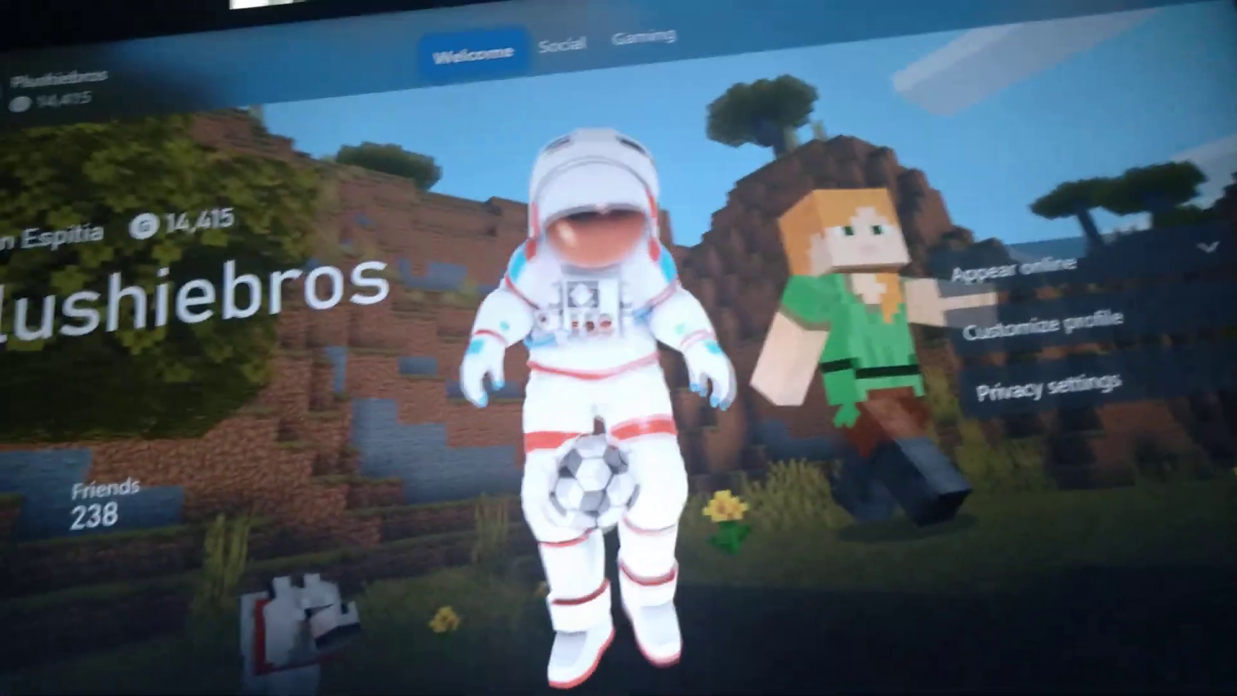